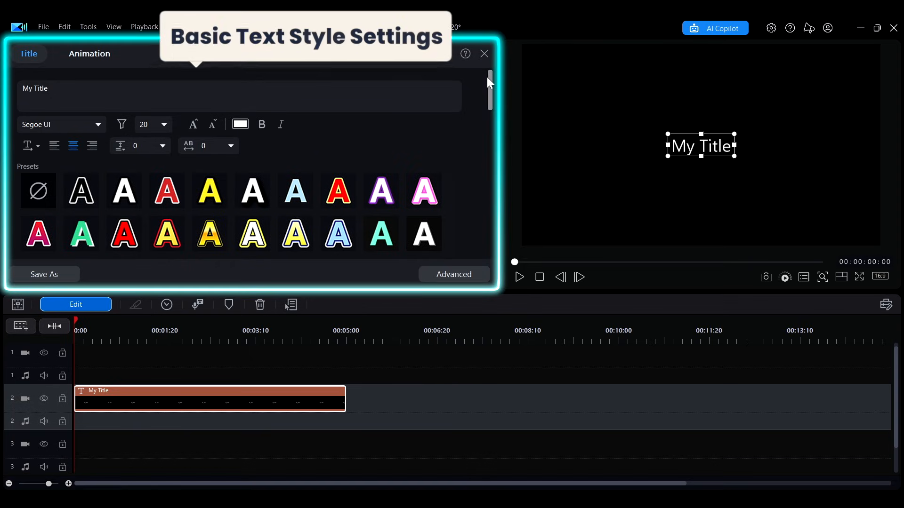
Place the Default 'My Title' clip on track 1 and open its Title designer.
scroll("down", 3)
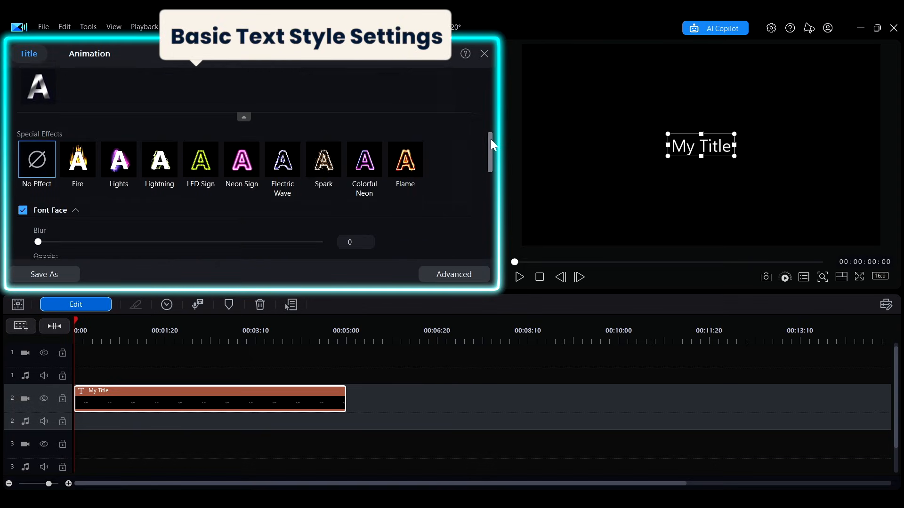
scroll("down", 3)
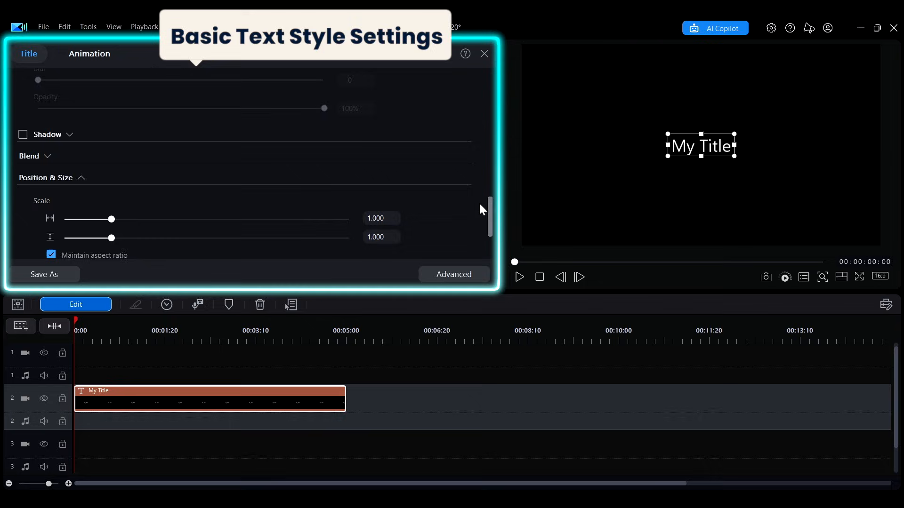
left_click(44, 274)
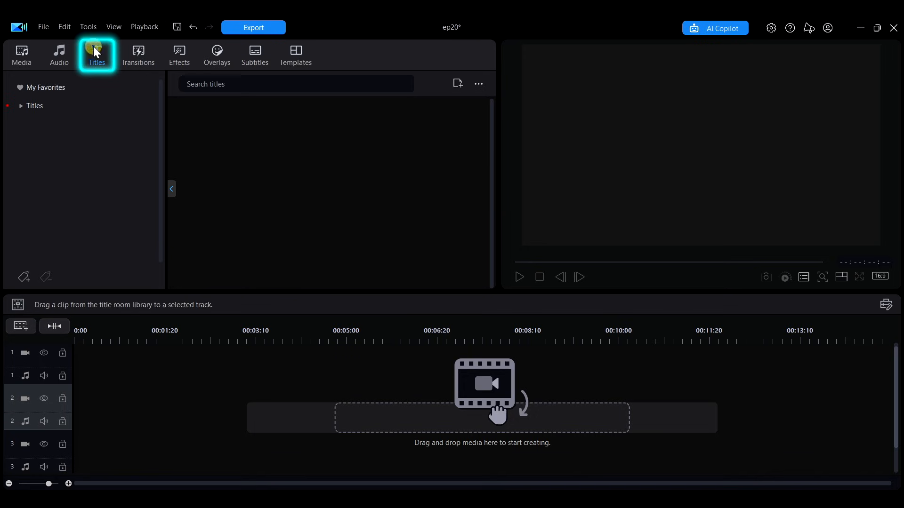
left_click(33, 105)
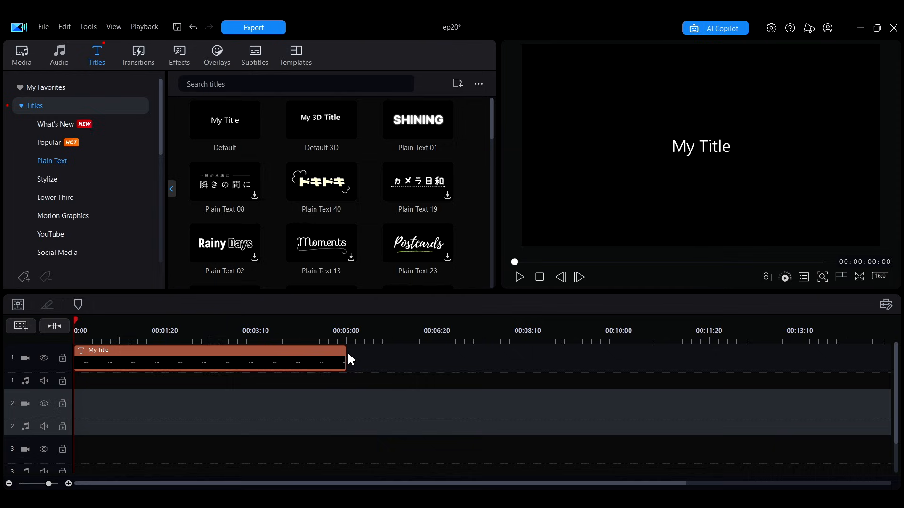
double_click(210, 350)
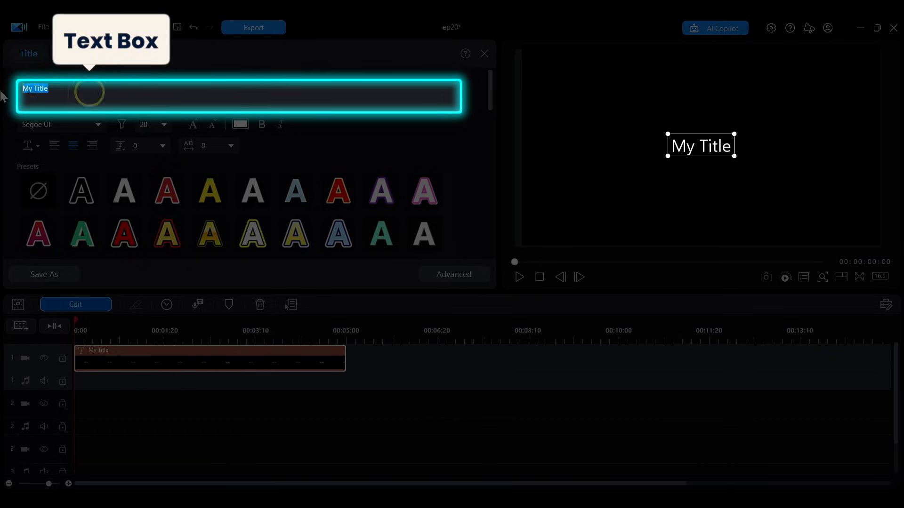
Replace 'My Title' with 'PowerDirector', 'Basic' and 'Tutorials' on three centred lines.
type("PowerDirector")
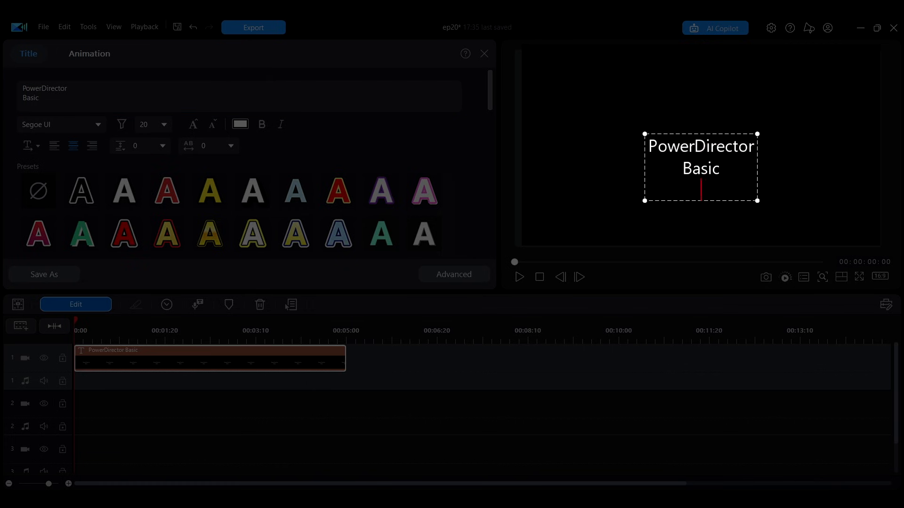
type("Tutorials")
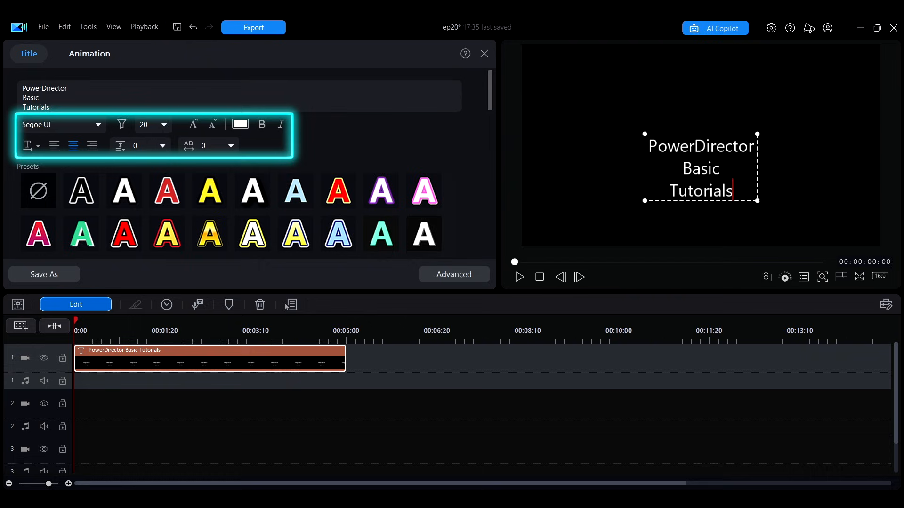
mouse_move(58, 124)
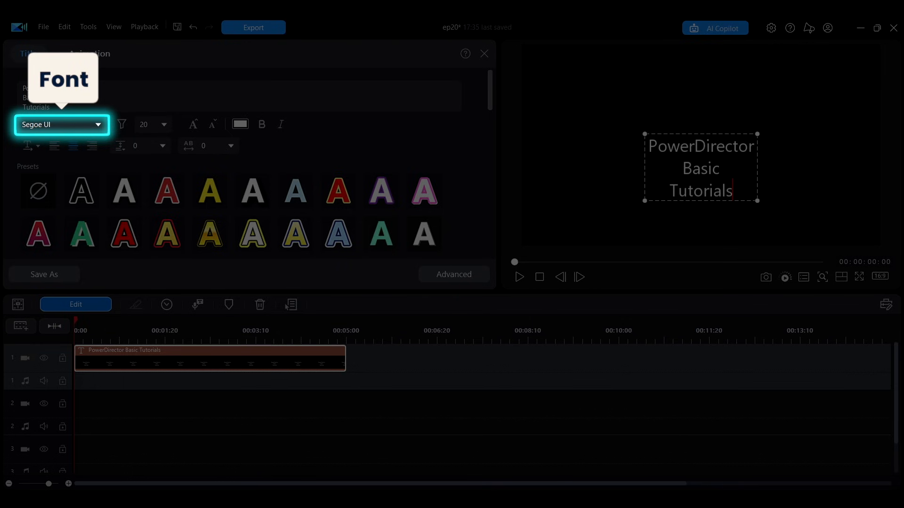
Adjust the font language filter and set the title font to Abril Fatface.
left_click(105, 124)
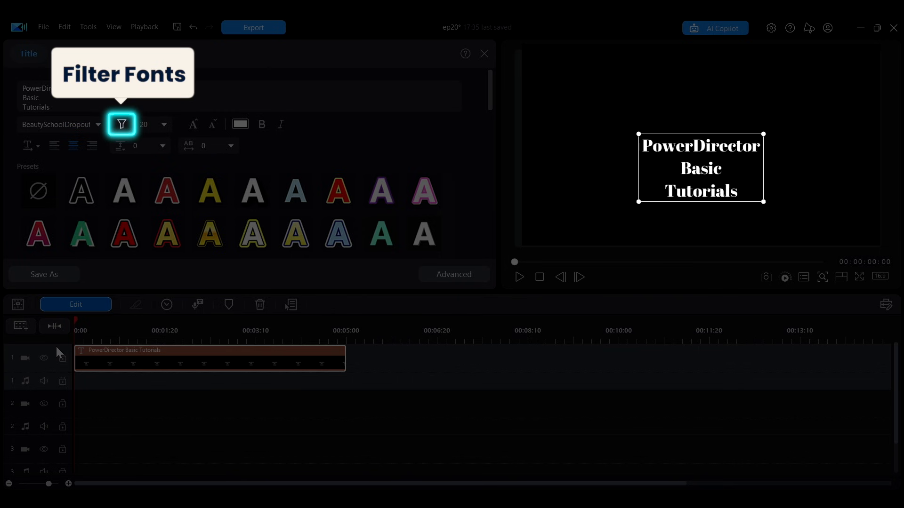
left_click(121, 124)
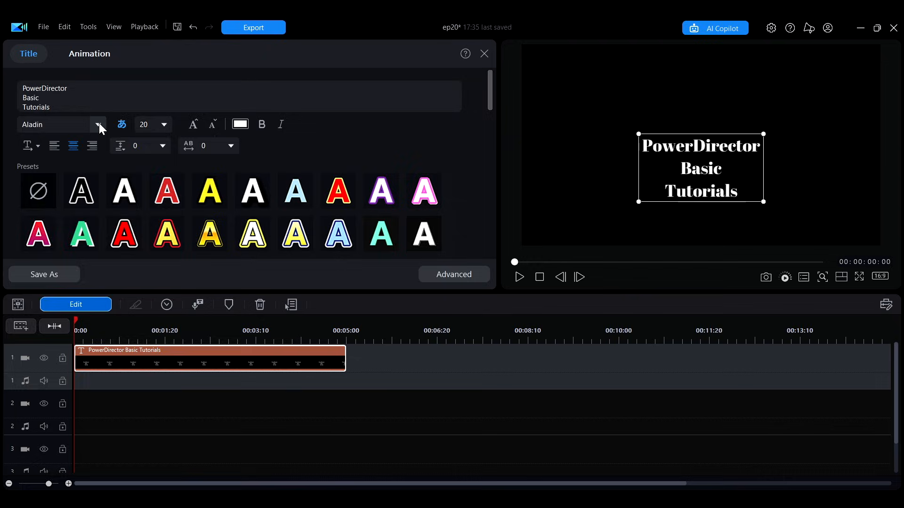
left_click(117, 124)
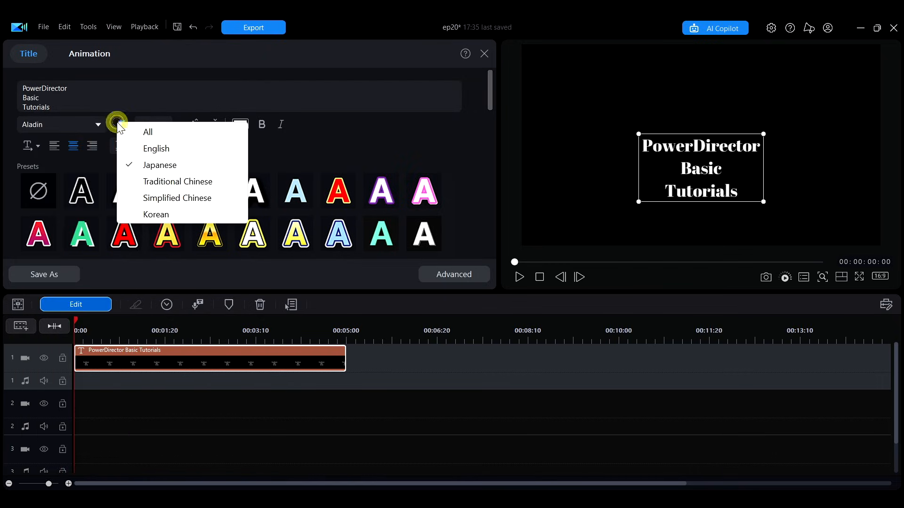
left_click(178, 181)
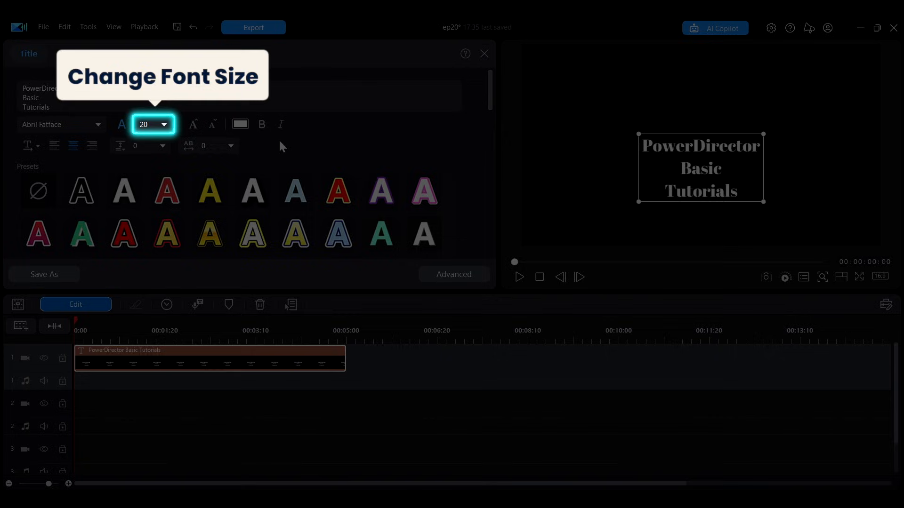
Enlarge the Abril Fatface title text to font size 24.
left_click(164, 125)
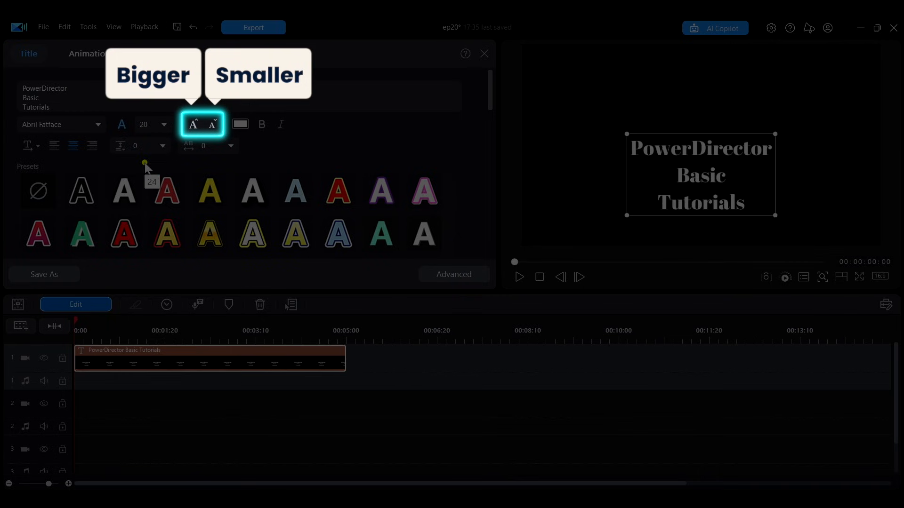
left_click(192, 124)
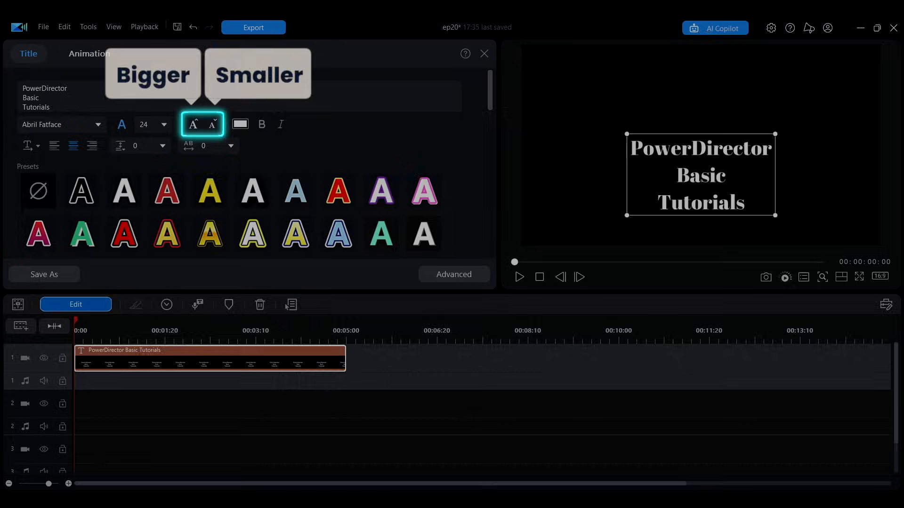
left_click(192, 124)
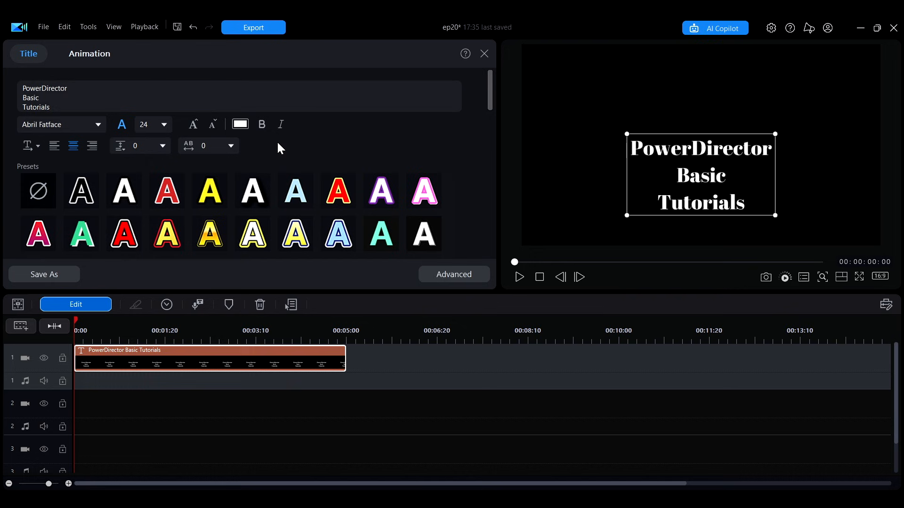
mouse_move(240, 124)
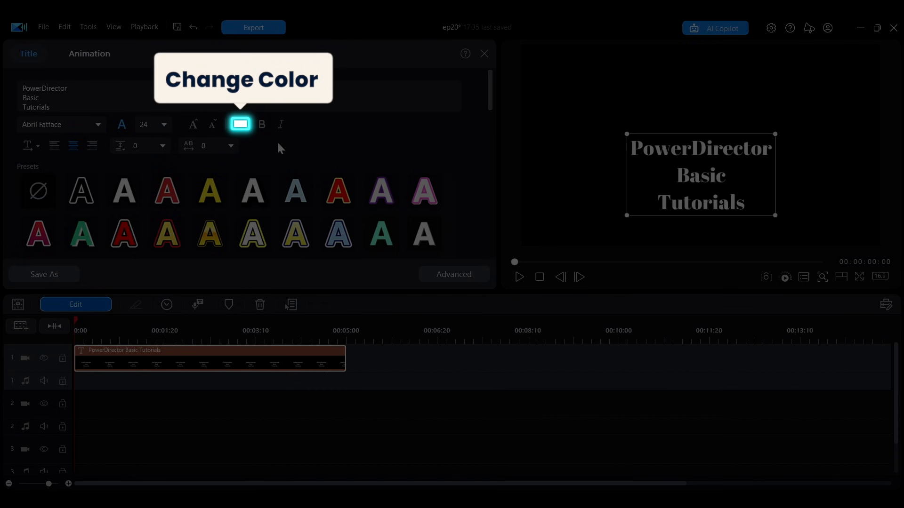
Change the title text colour from white to light green (#9AFFA5).
left_click(240, 123)
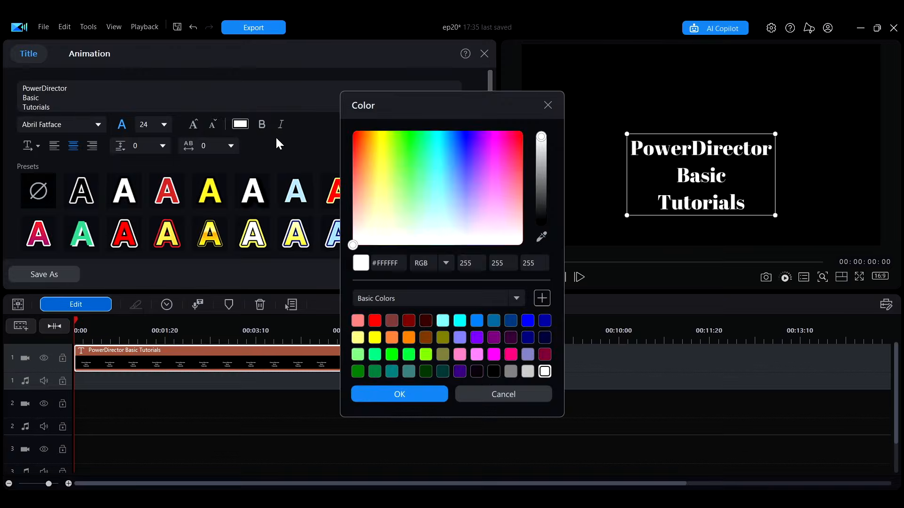
left_click(407, 201)
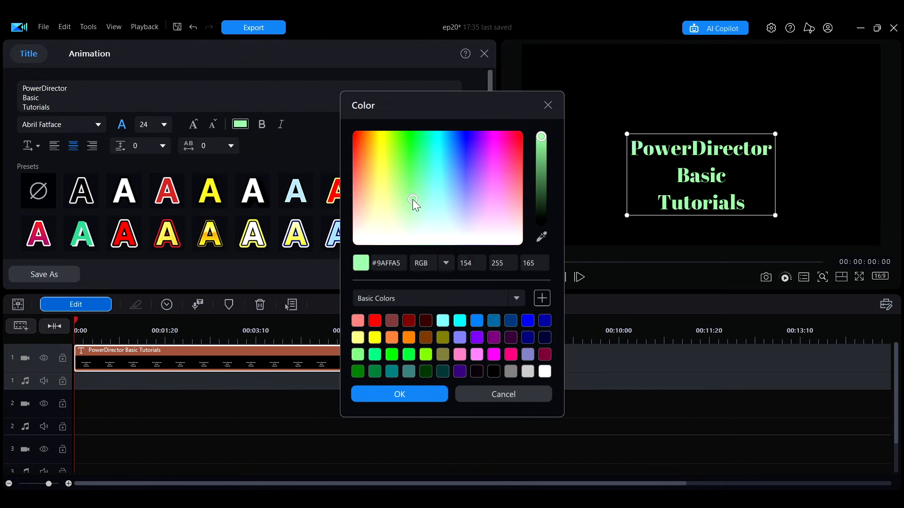
left_click(400, 394)
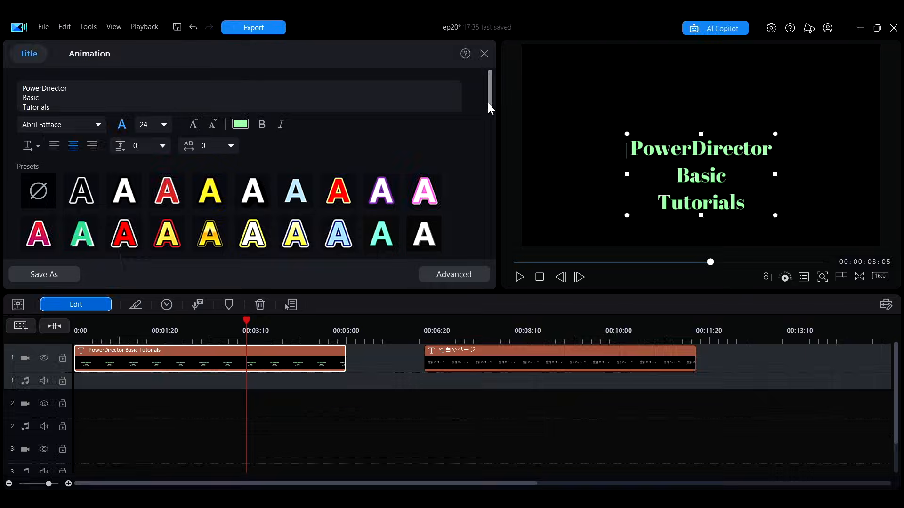
mouse_move(28, 145)
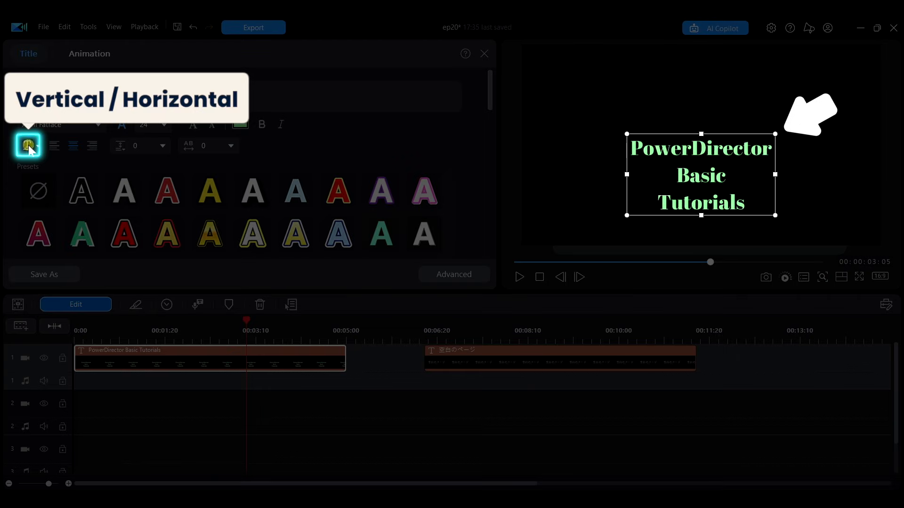
left_click(559, 358)
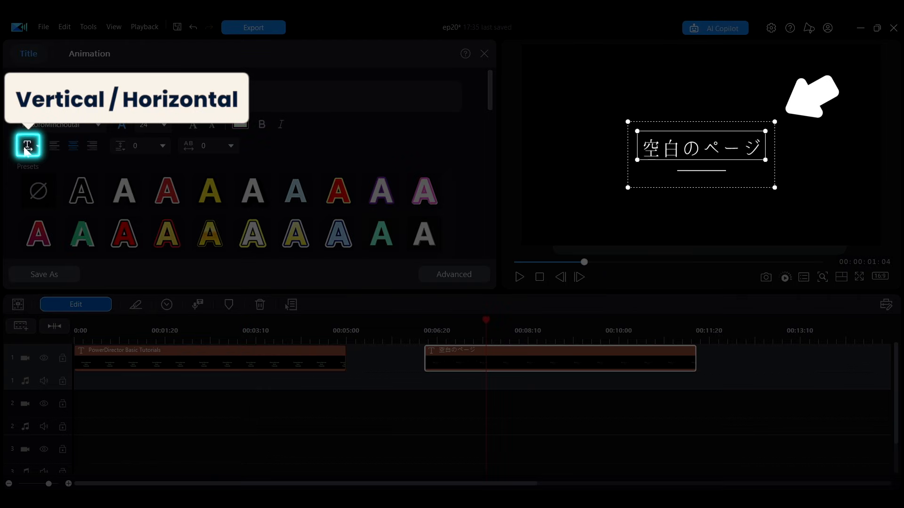
left_click(27, 145)
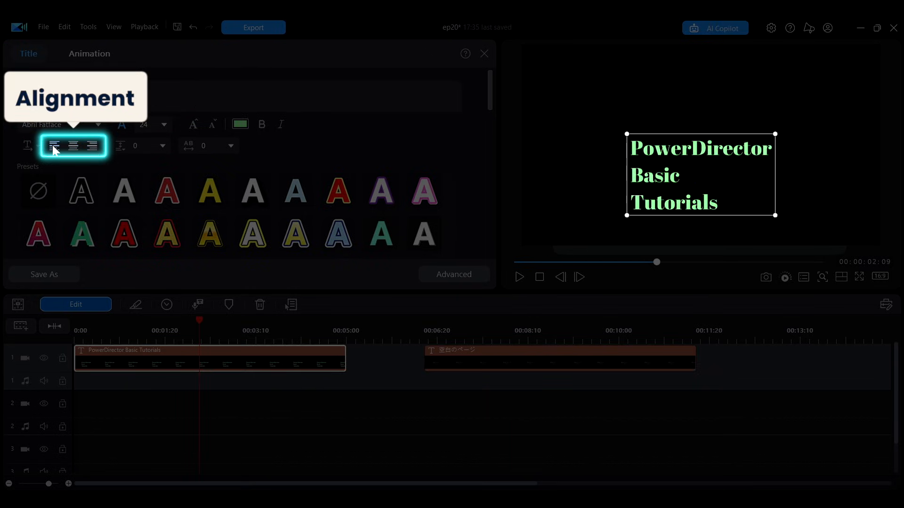
left_click(91, 145)
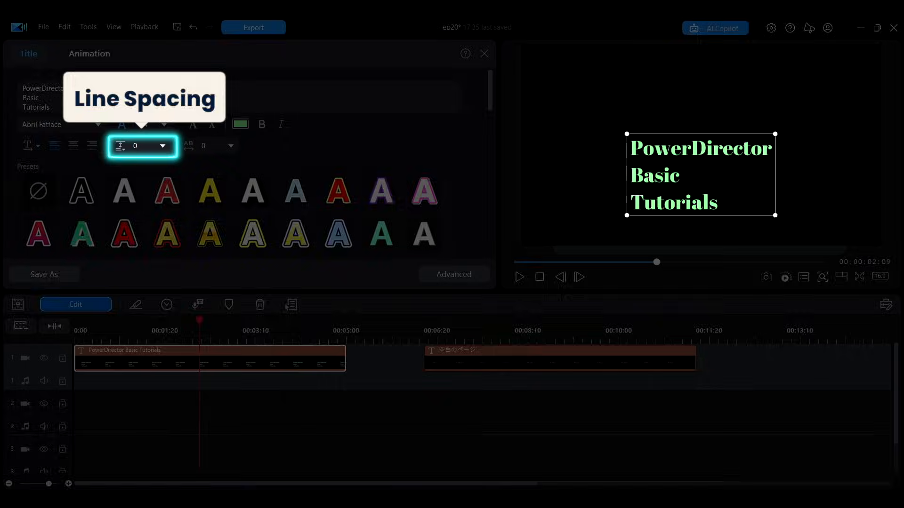
left_click(163, 145)
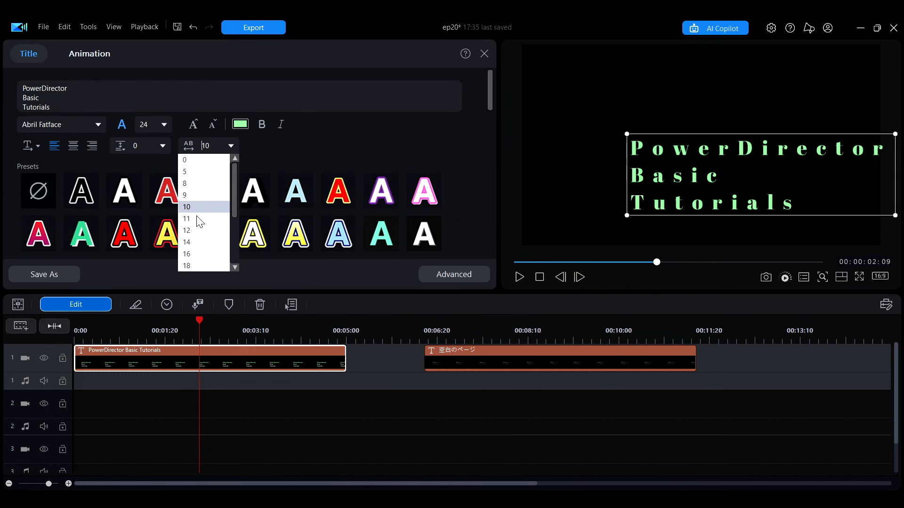
left_click(186, 160)
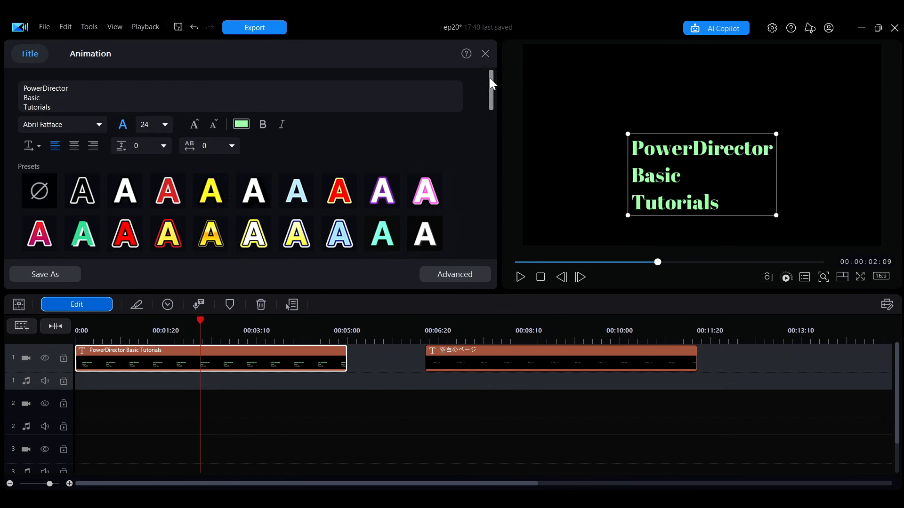
Preview a preset style, then apply the Fire special effect to the title lettering.
scroll("down", 3)
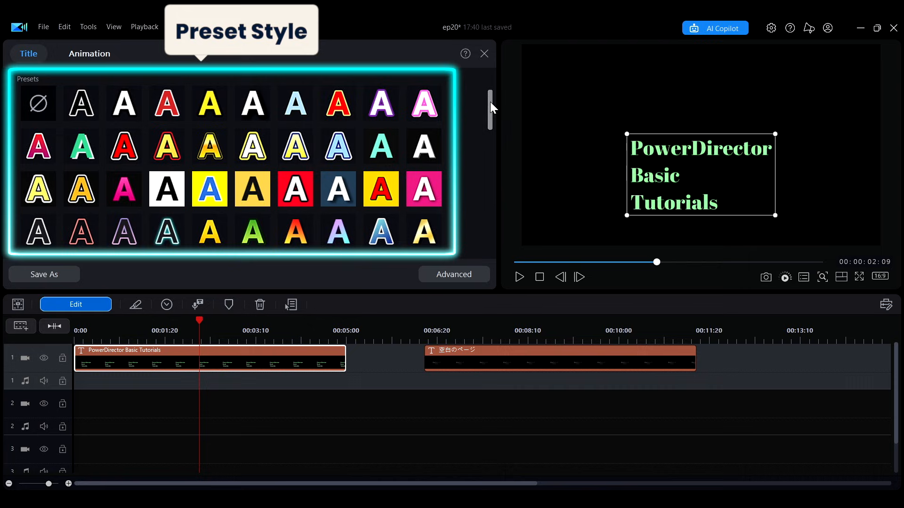
left_click(209, 146)
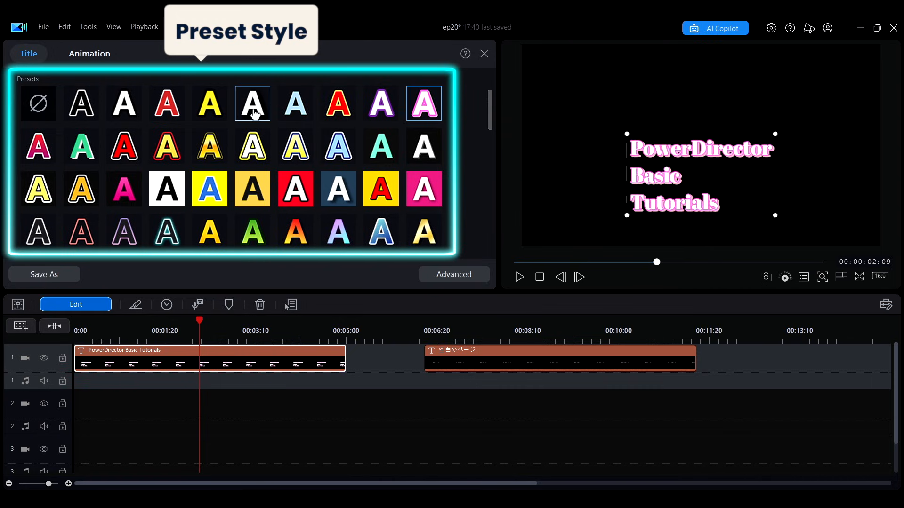
scroll("down", 3)
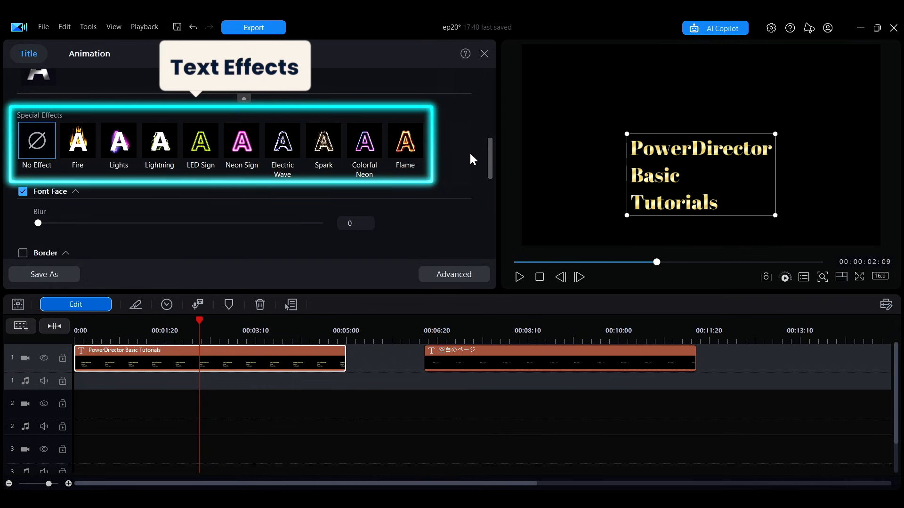
left_click(77, 142)
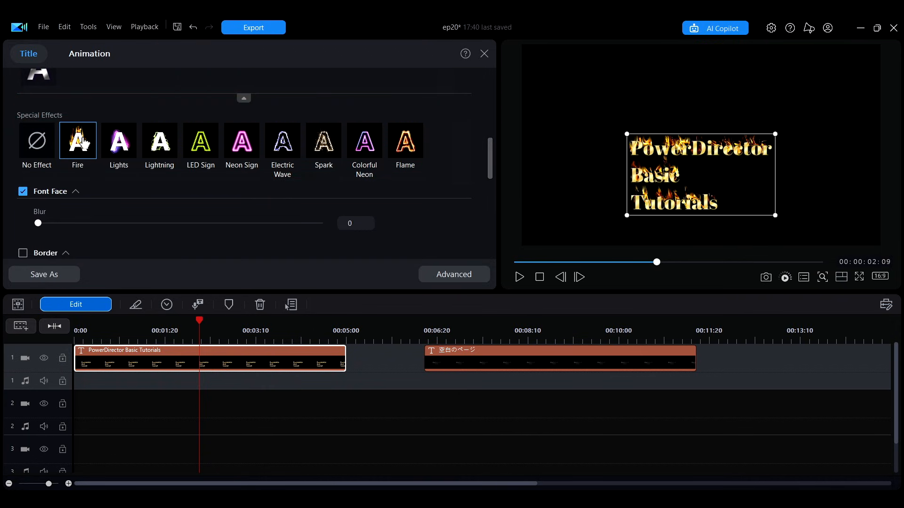
Restore plain green lettering: opacity back to 100%, border expanded, shadow tried and undone.
scroll("down", 3)
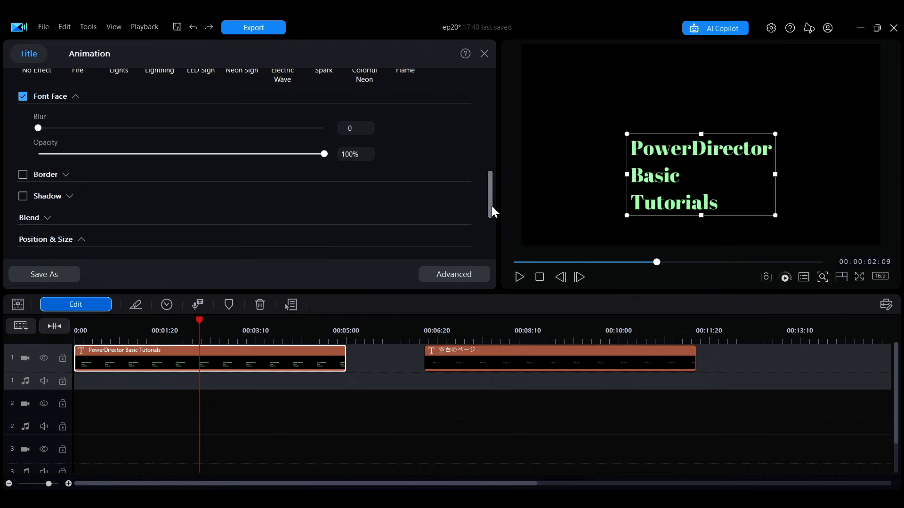
scroll("down", 3)
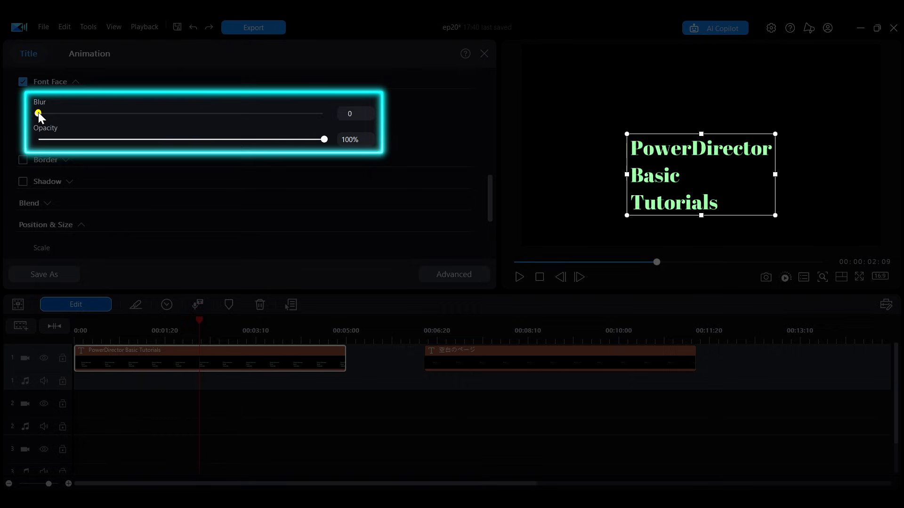
left_click_drag(325, 139, 106, 139)
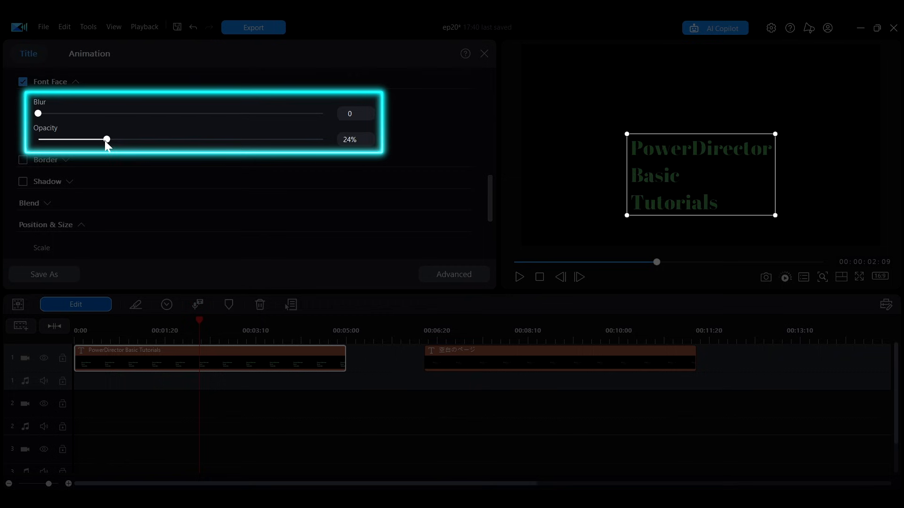
left_click_drag(107, 140, 324, 139)
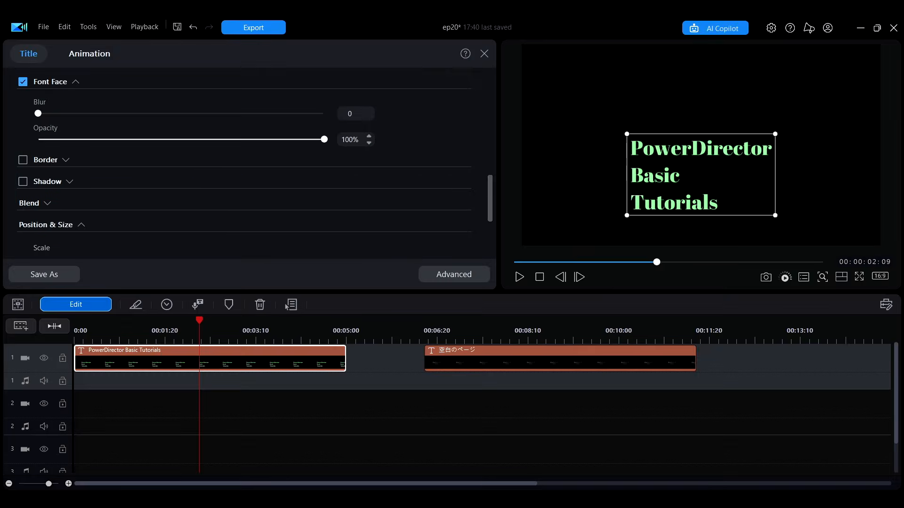
left_click(23, 160)
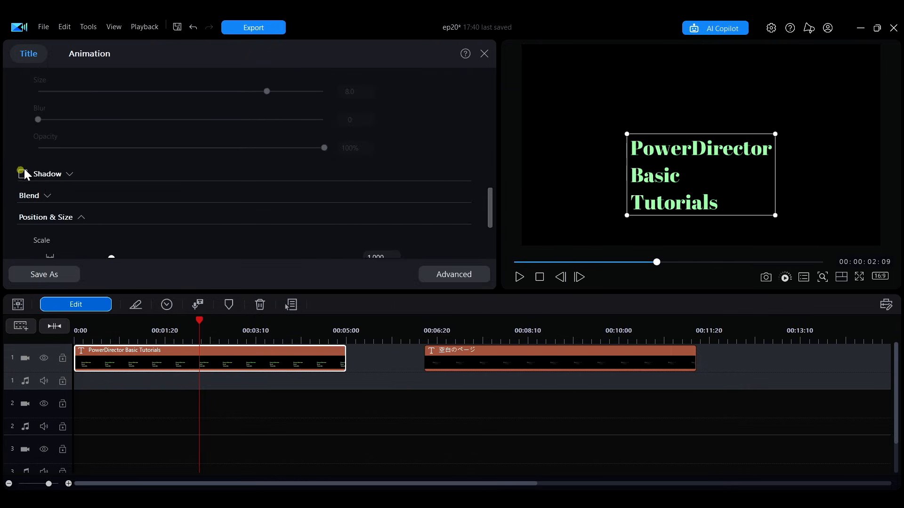
left_click(22, 174)
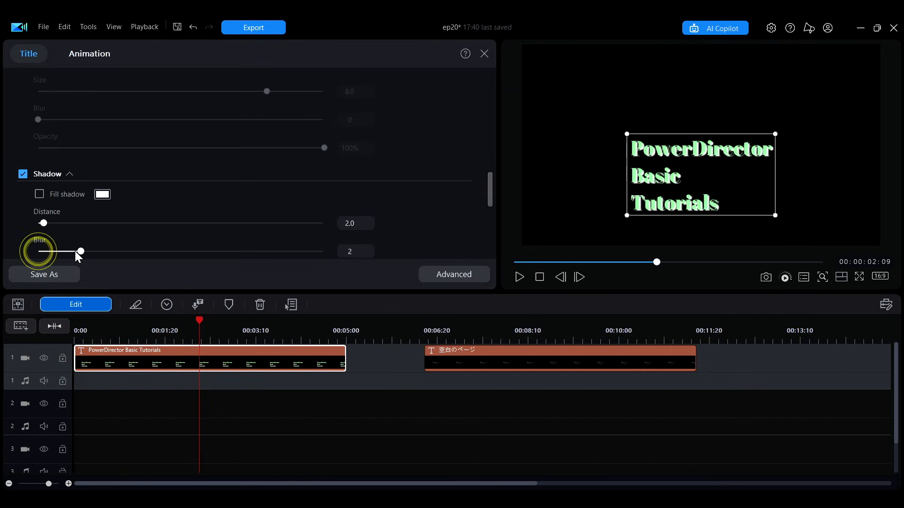
scroll("down", 3)
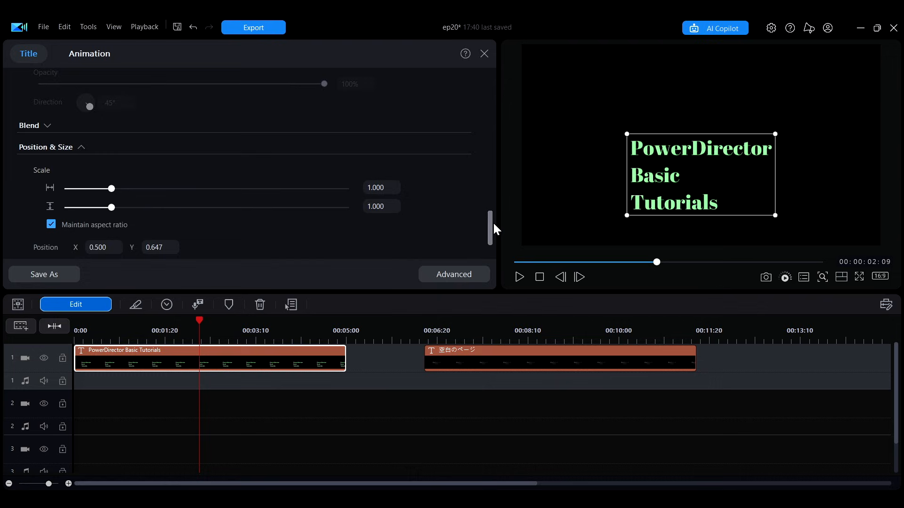
Drag the title up to the frame centre, scaled up slightly.
left_click_drag(112, 188, 120, 138)
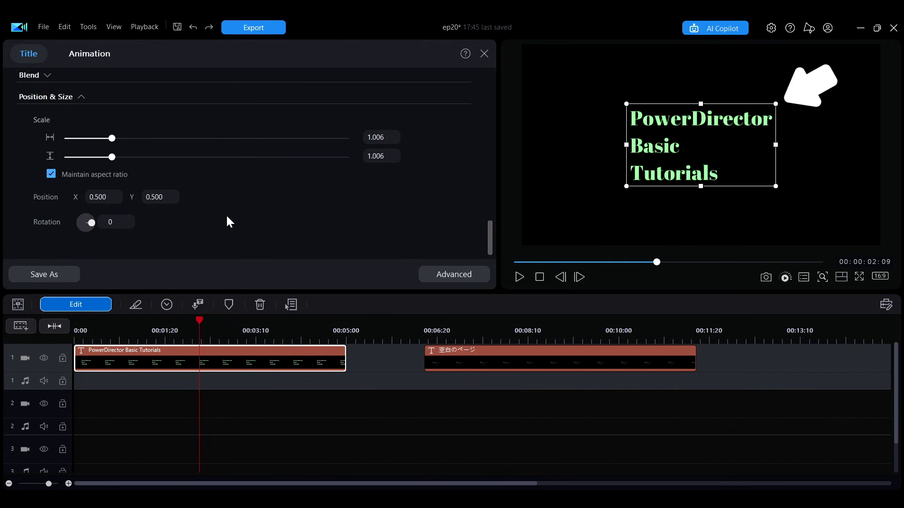
mouse_move(653, 102)
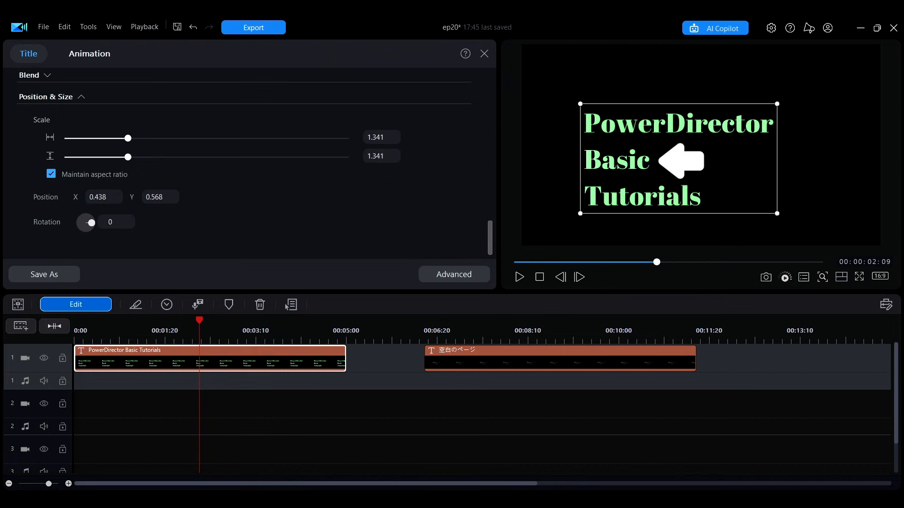
Restyle the middle word as white uppercase 'BASIC' in a condensed italic font.
double_click(616, 158)
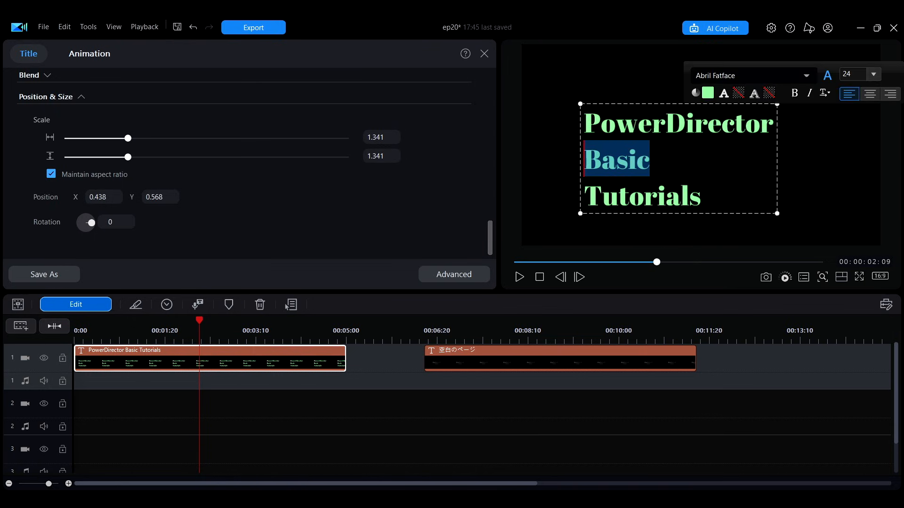
left_click(708, 93)
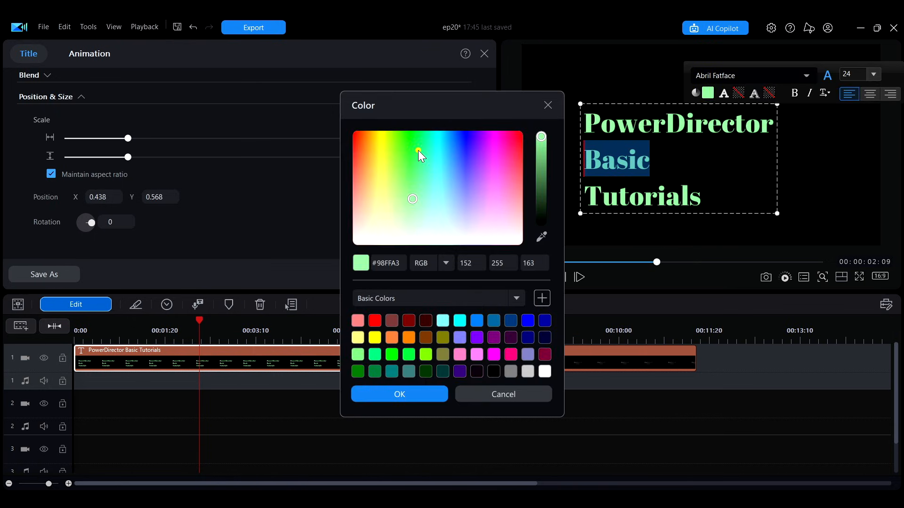
left_click(397, 131)
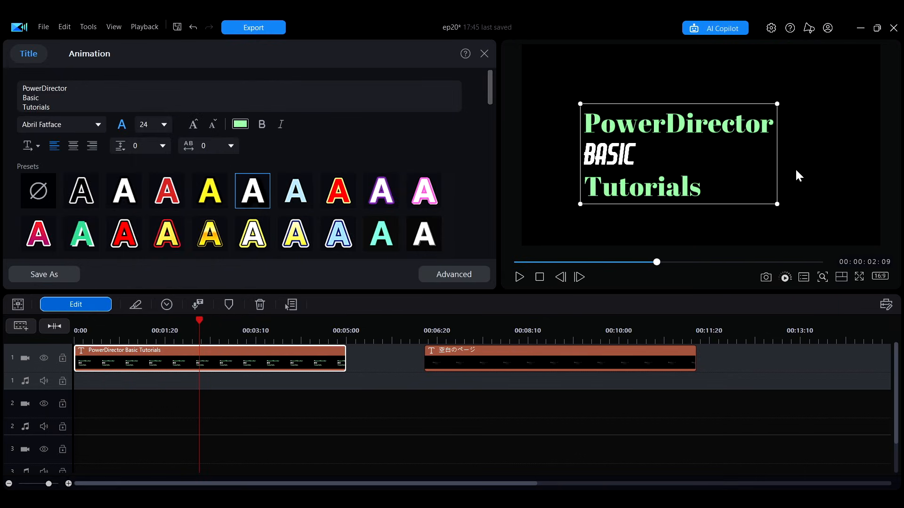
mouse_move(45, 274)
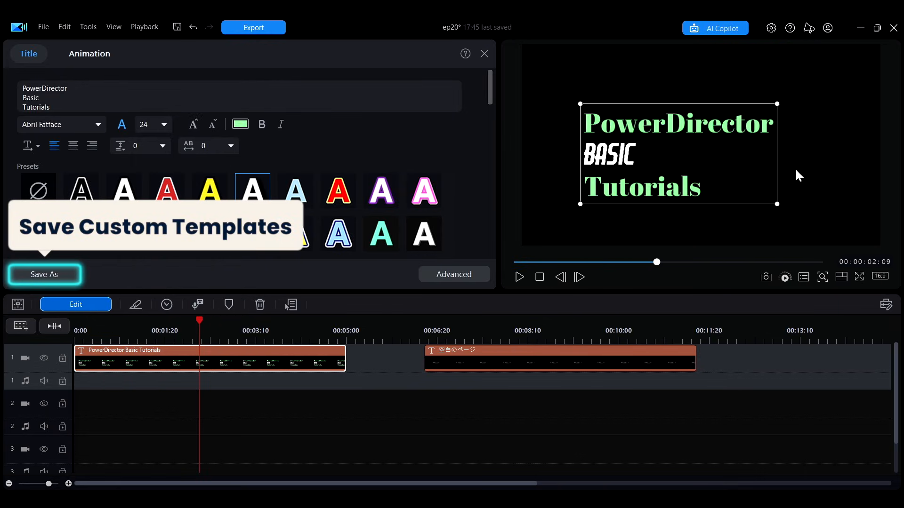
Save the styled title as a custom template, keeping the suggested name.
left_click(45, 274)
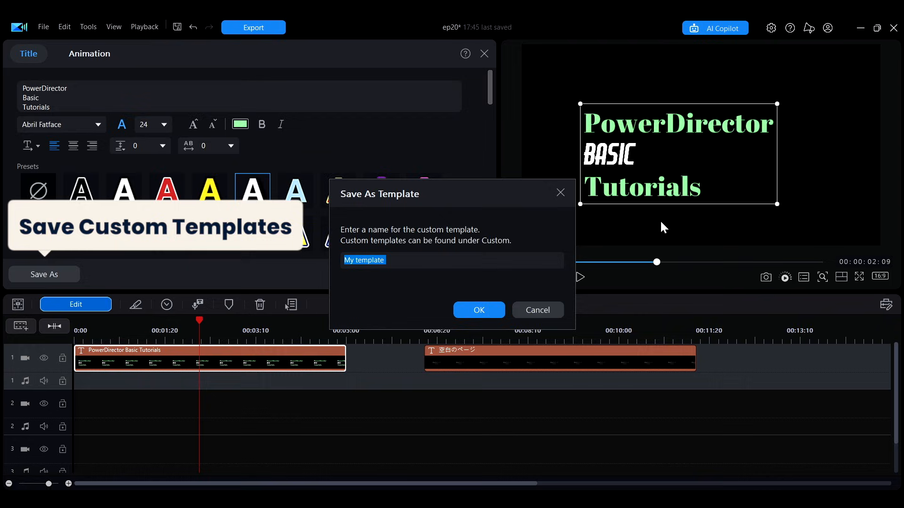
left_click(536, 310)
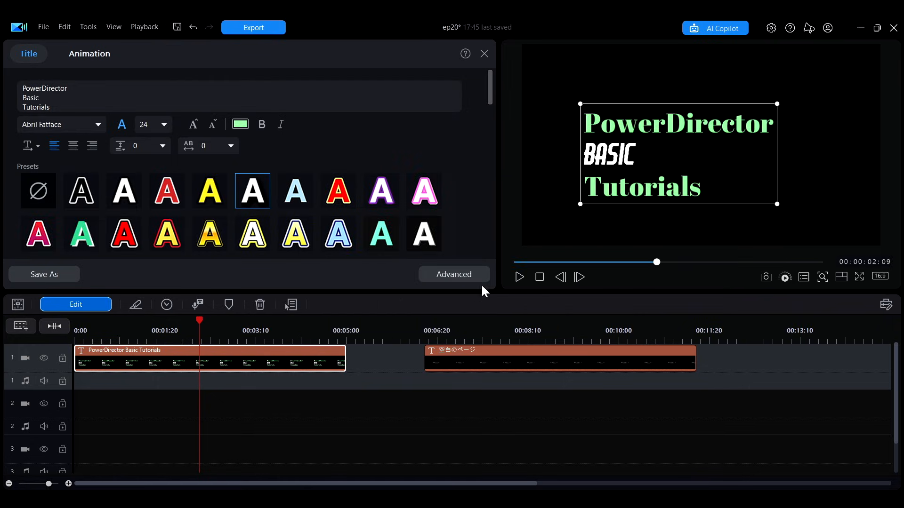